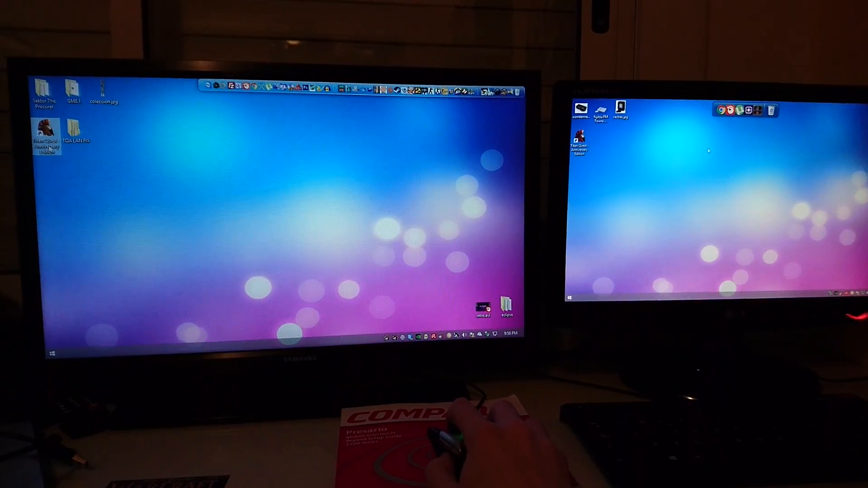
Open the TQA LAN FIX folder from the desktop in File Explorer.
double_click(76, 135)
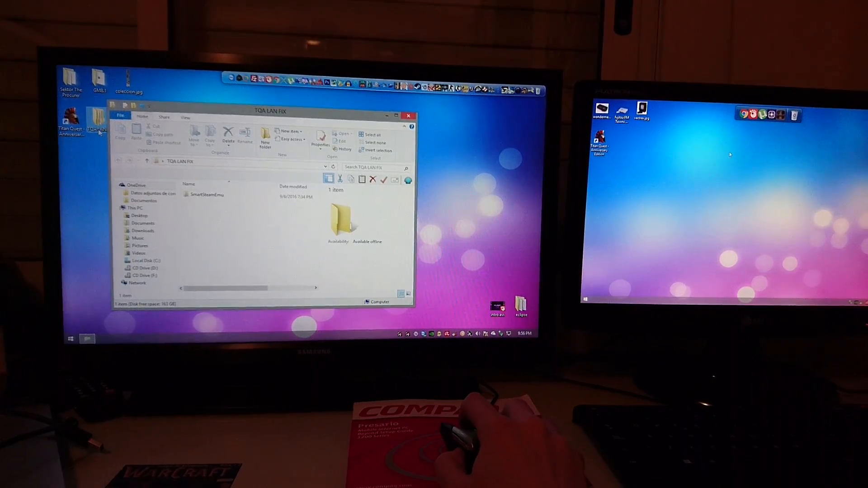
Open the SmartSteamEmu folder and select its fix files.
double_click(206, 194)
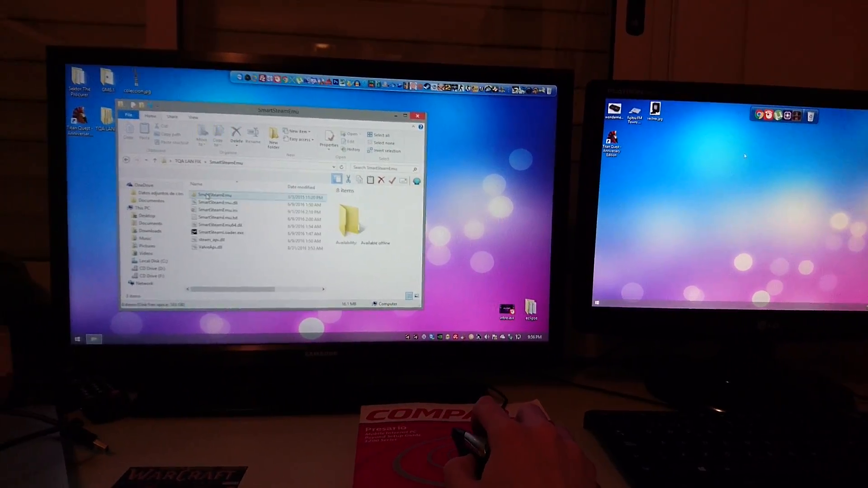
left_click(232, 241)
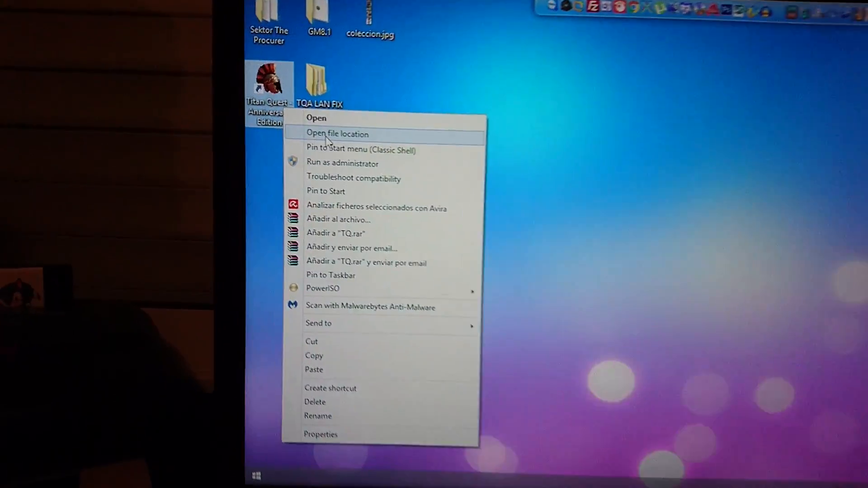
Open the Titan Quest install folder via the shortcut's Open file location.
left_click(337, 134)
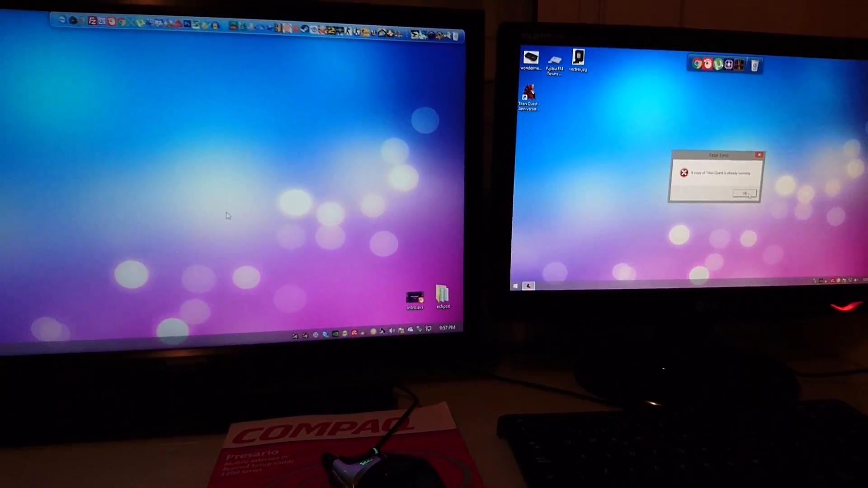
Dismiss the 'copy already running' warning so both PCs reach the main menu.
left_click(745, 193)
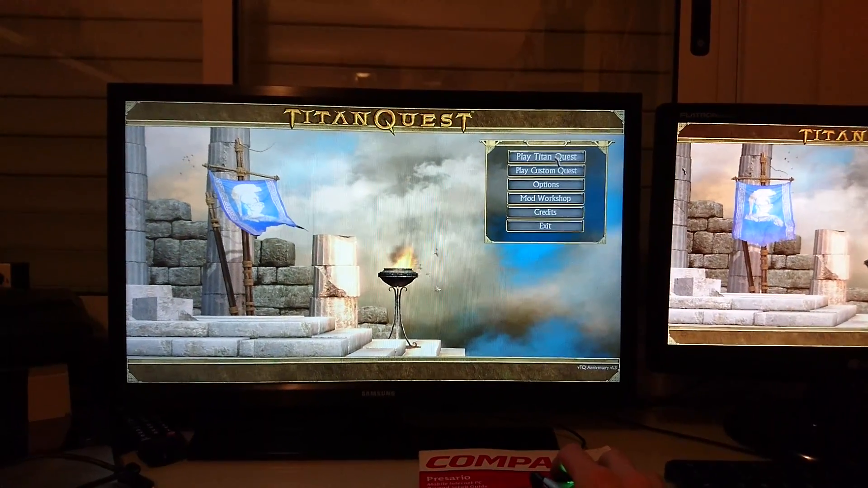
Start Play Titan Quest with character Vera, choosing Host Multiplayer over LAN.
left_click(545, 157)
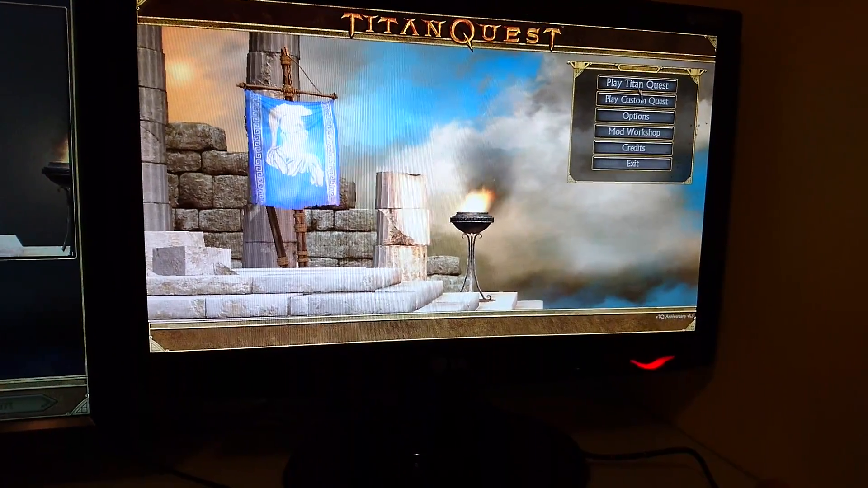
left_click(632, 85)
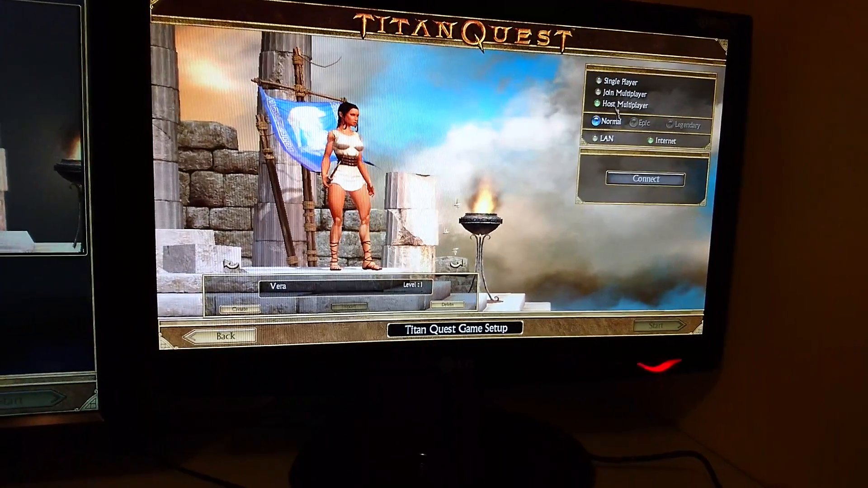
Host the LAN game on one PC and join it from the other's LAN list.
left_click(594, 105)
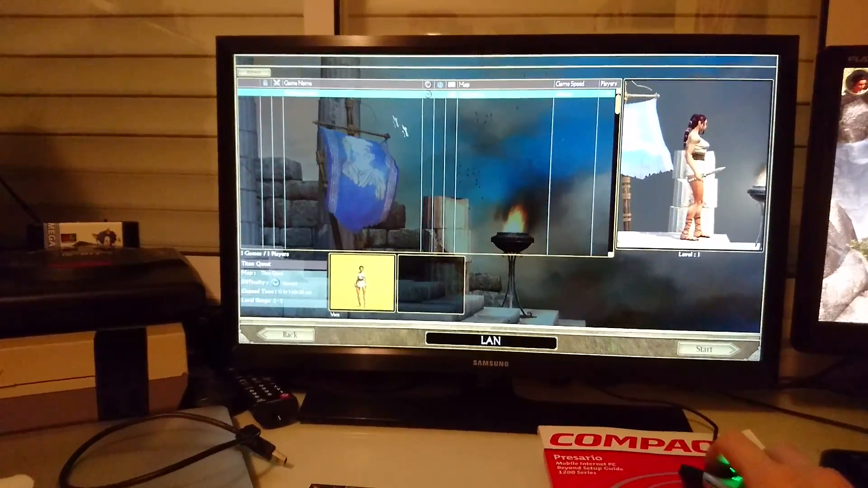
left_click(705, 349)
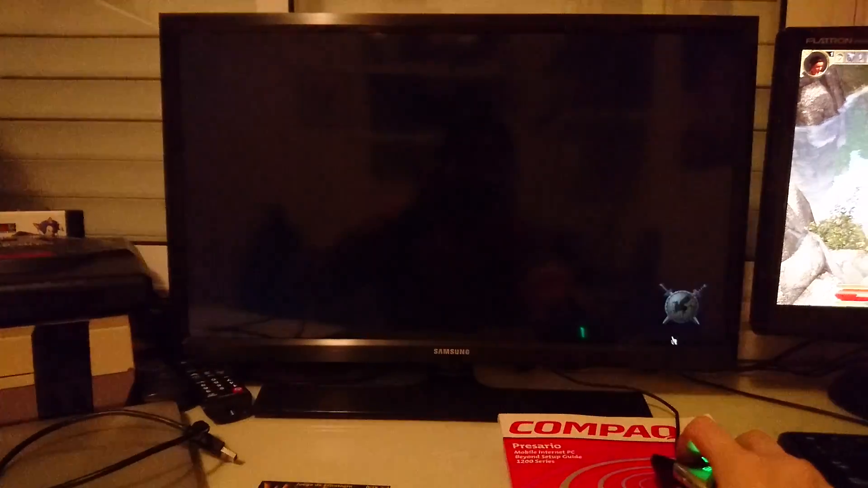